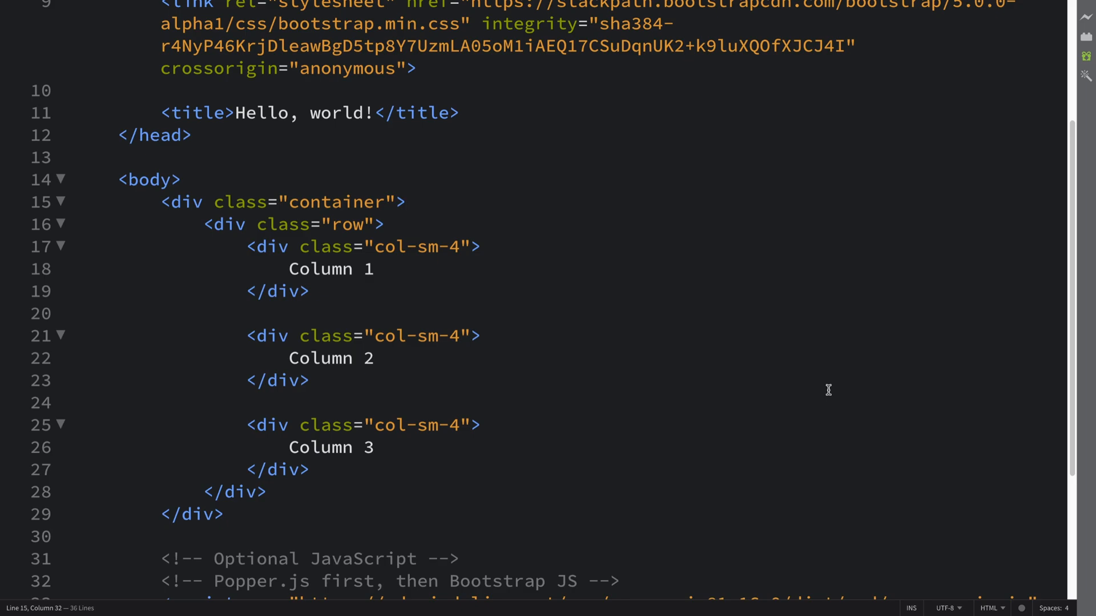
- Replace the first column's col-sm-4 class with a plain col class
click(406, 202)
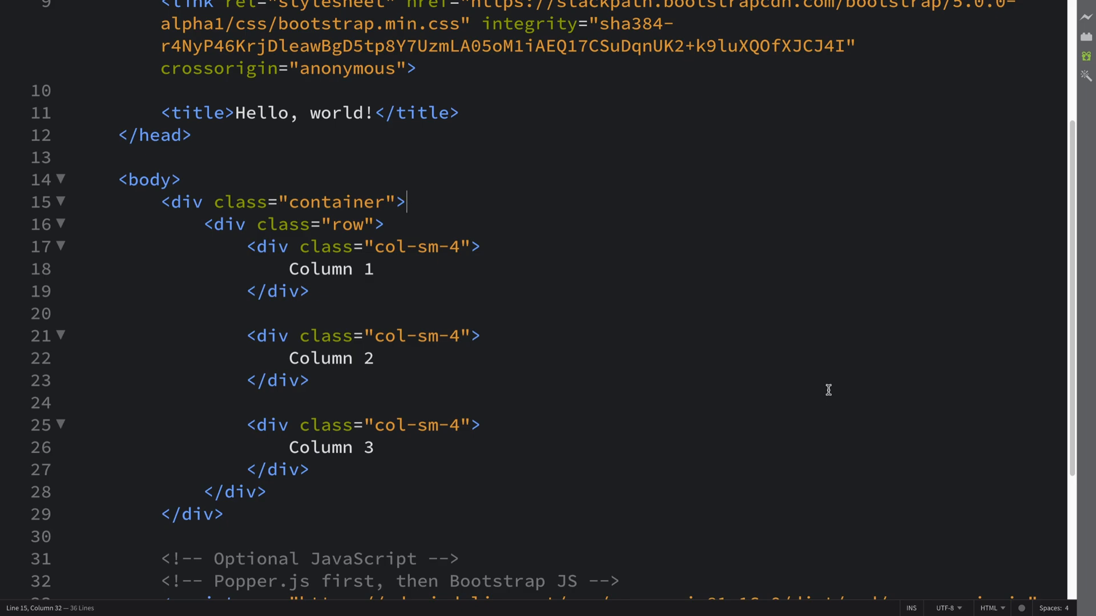
click(339, 225)
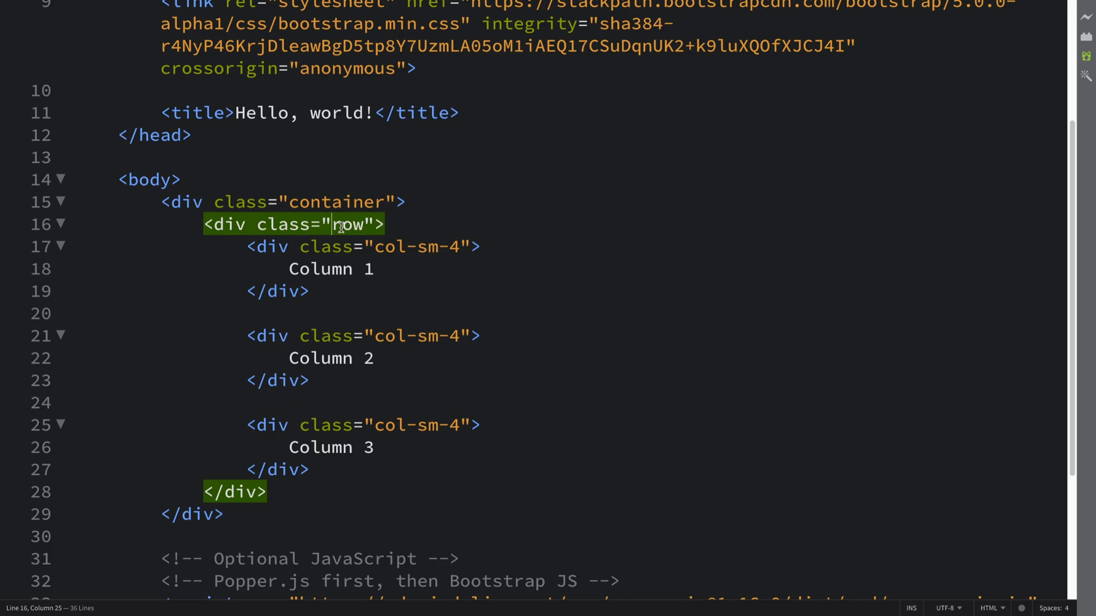
double_click(426, 247)
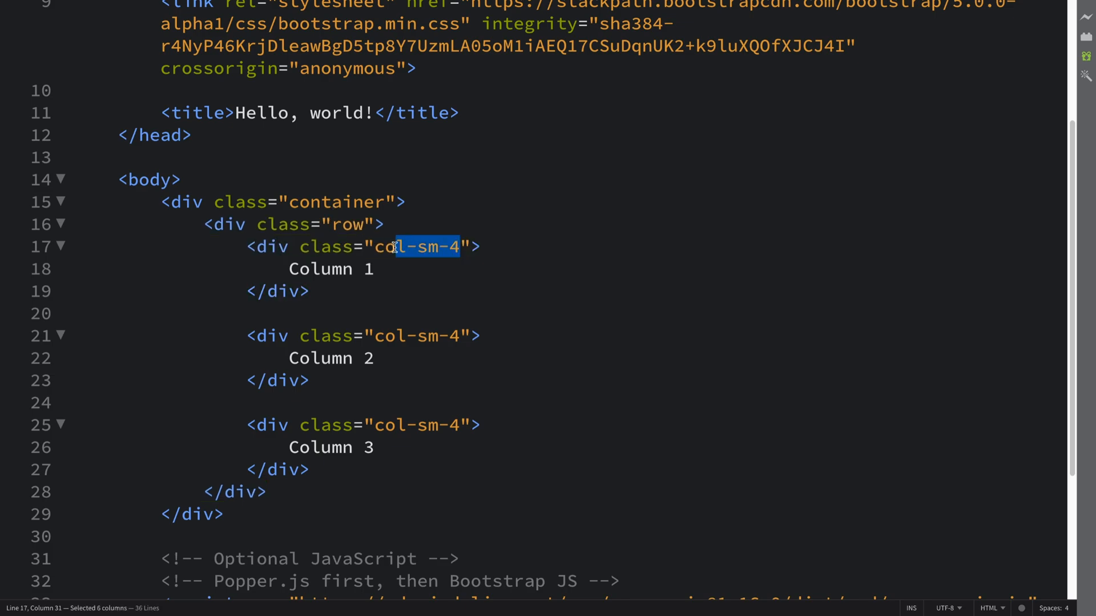
text(col)
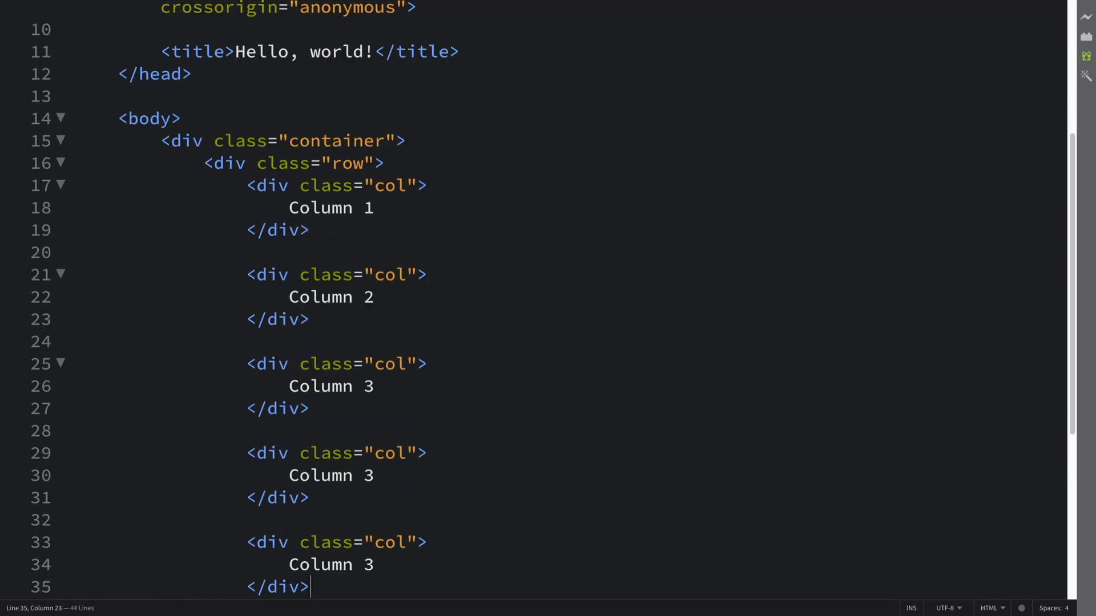
- Relabel the added column as Column 5 and change the third column's class to col-6
click(307, 475)
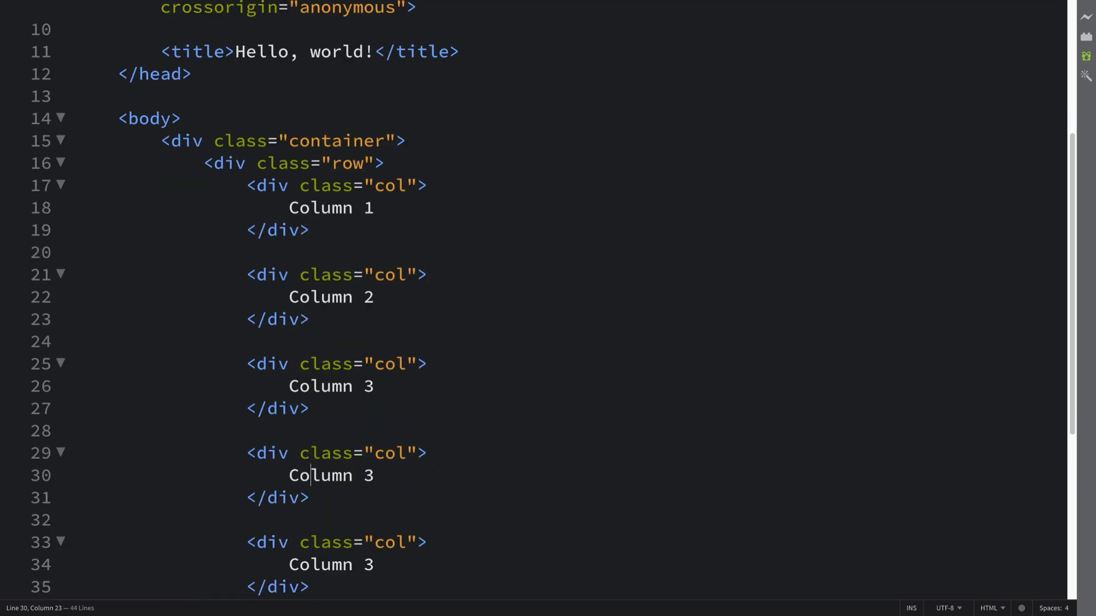
text(5)
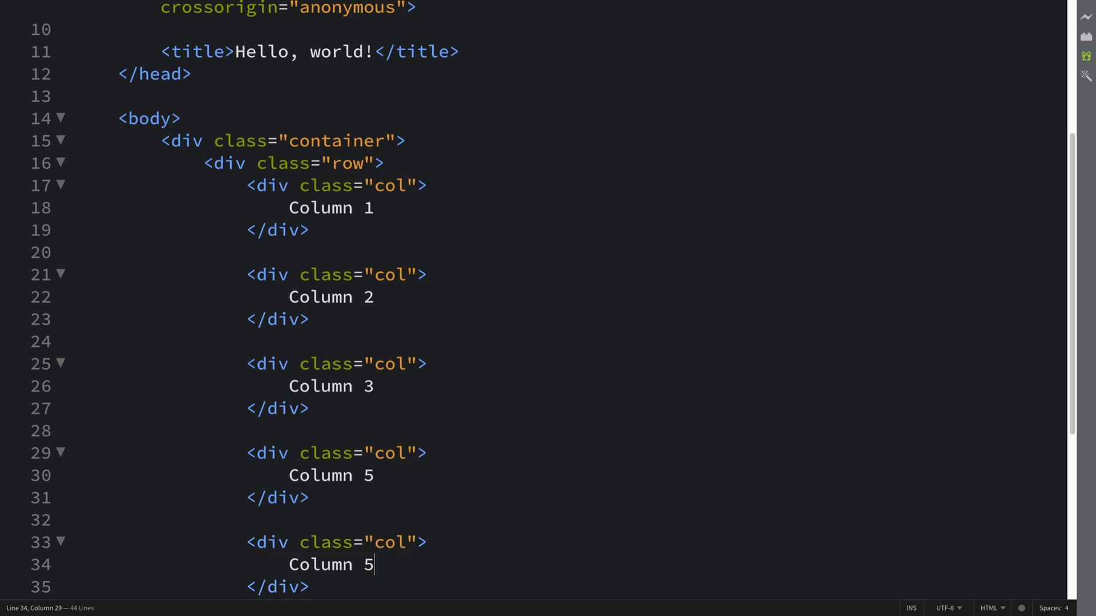
click(405, 363)
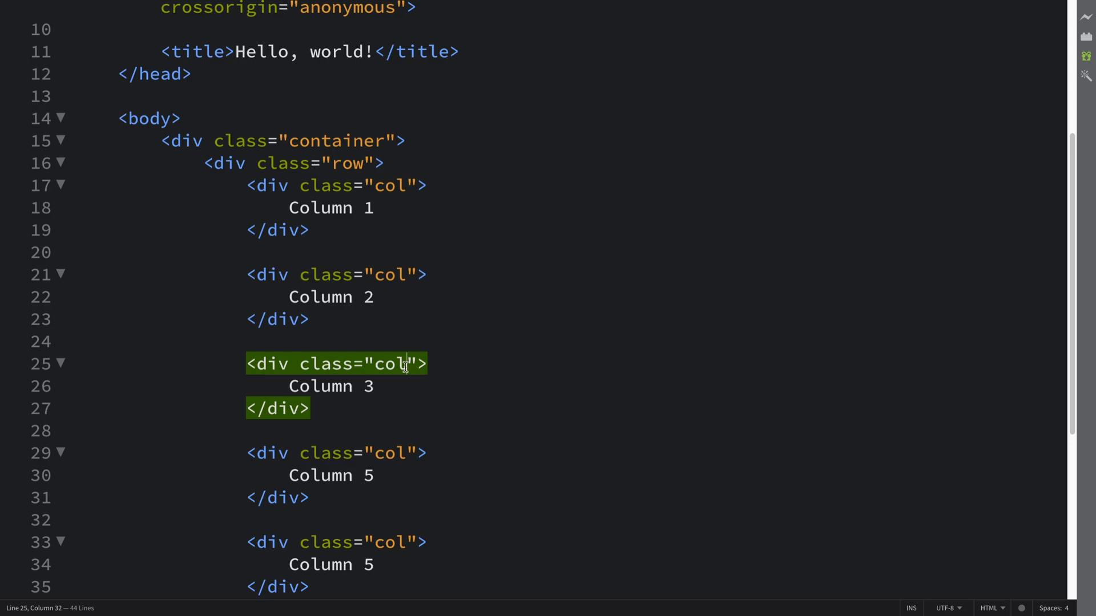
text(-6)
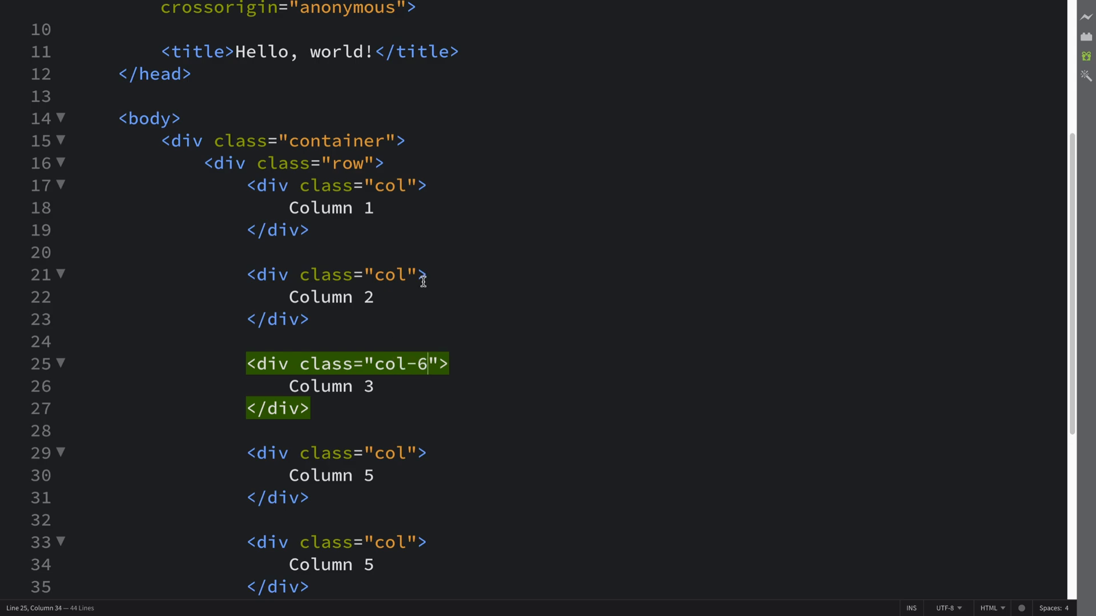
click(402, 185)
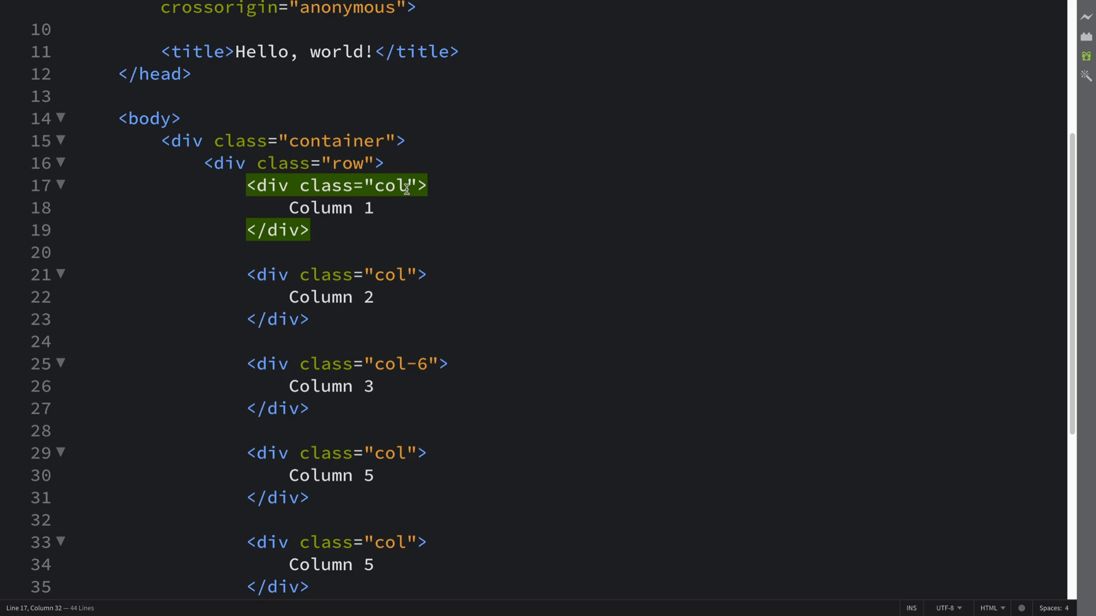
- Scroll through the file around the fourth column's label and back to the top
scroll(down, 3)
text(4)
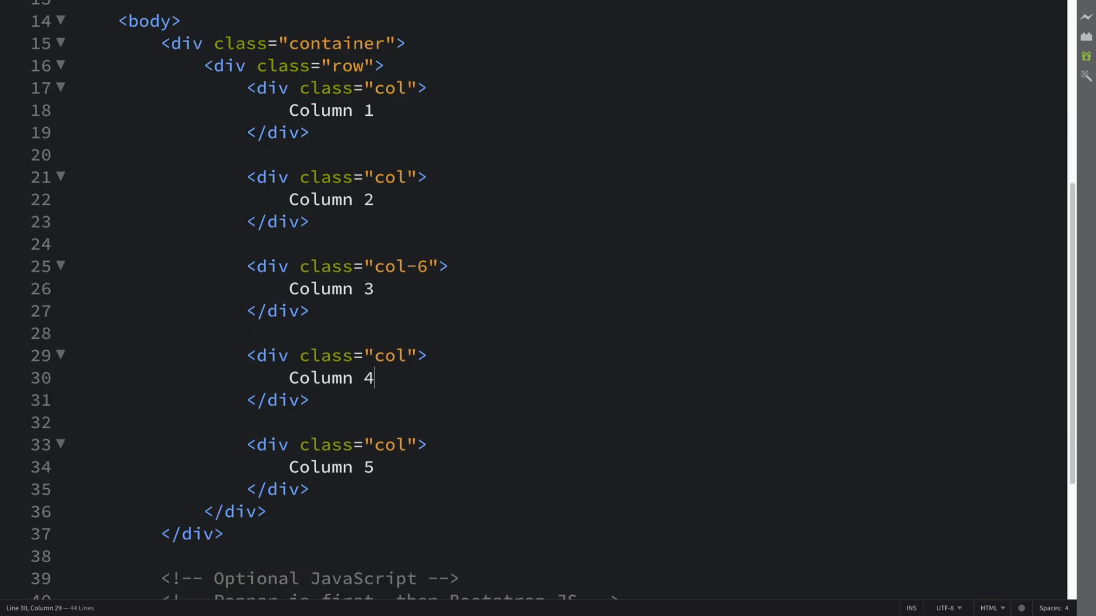
mouse_move(385, 228)
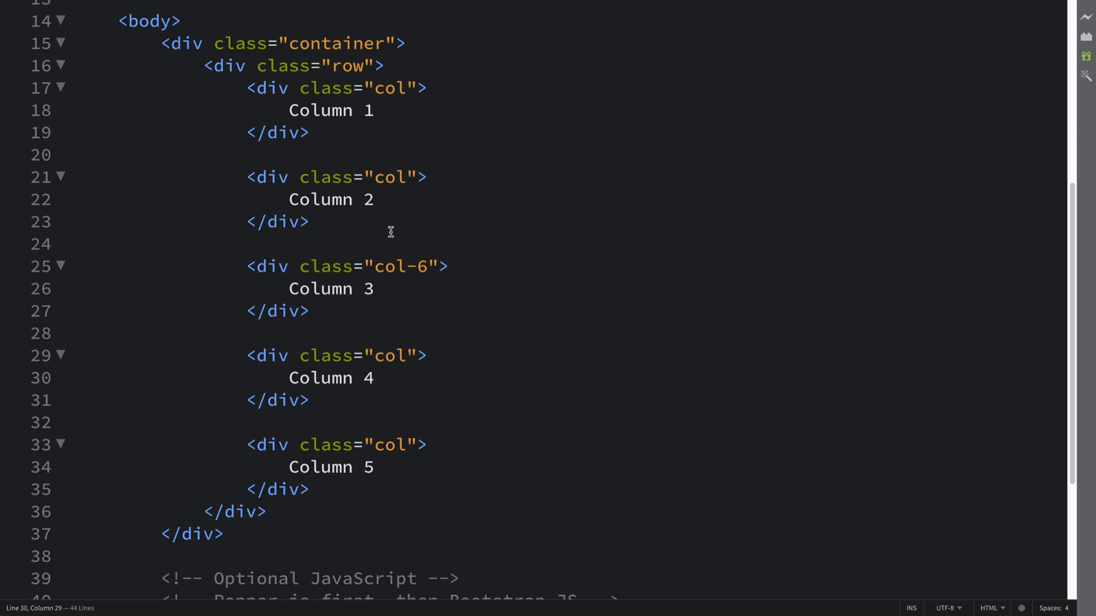
scroll(up, 3)
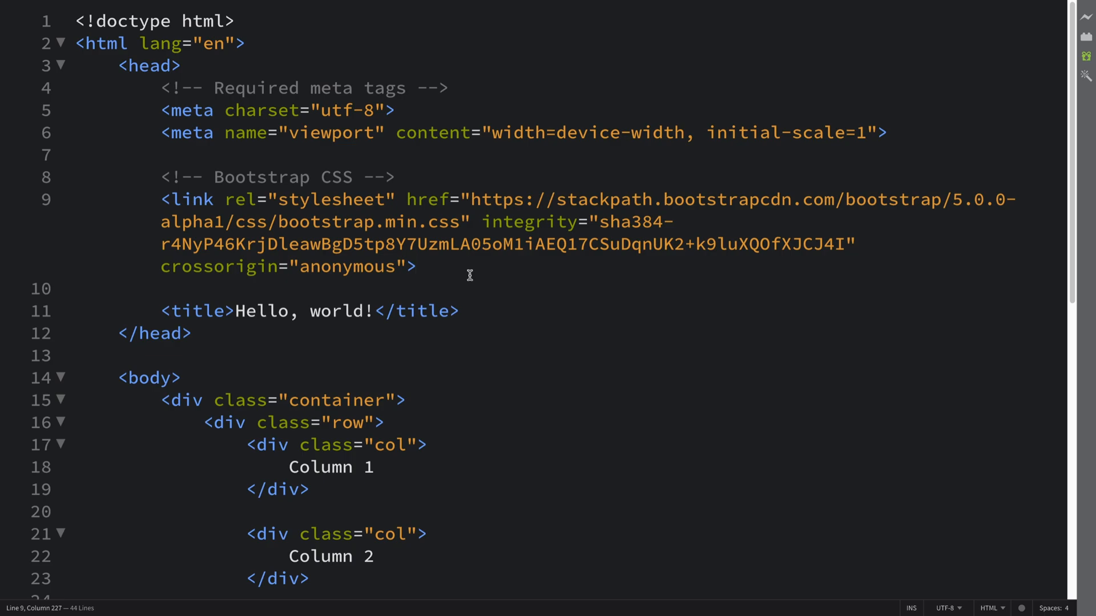
- Write a <style> block with a .green rule setting background-color: green
text(<style>)
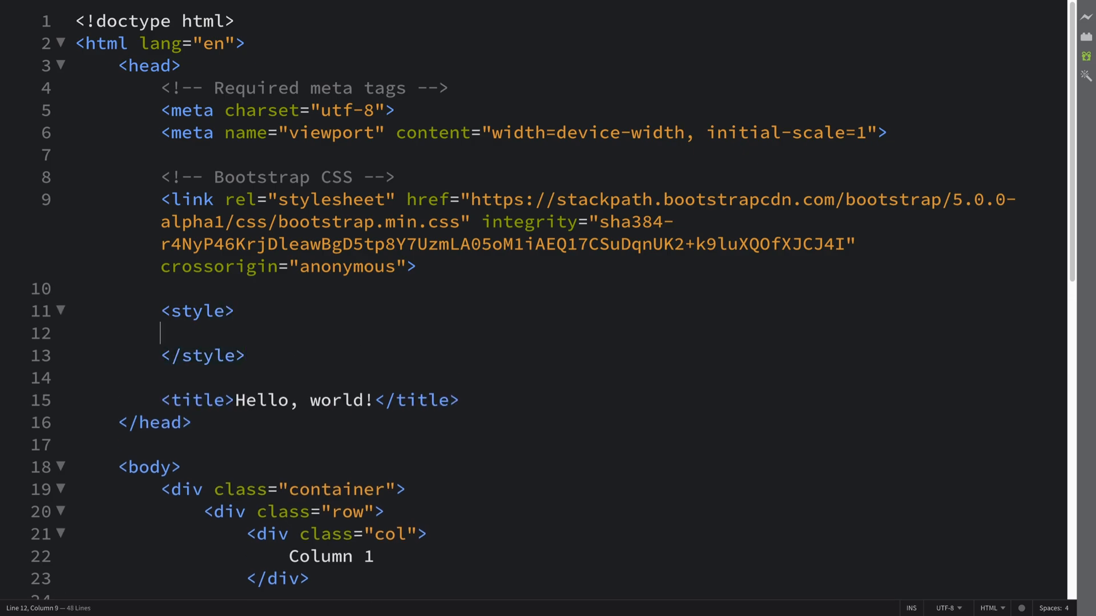
text(.)
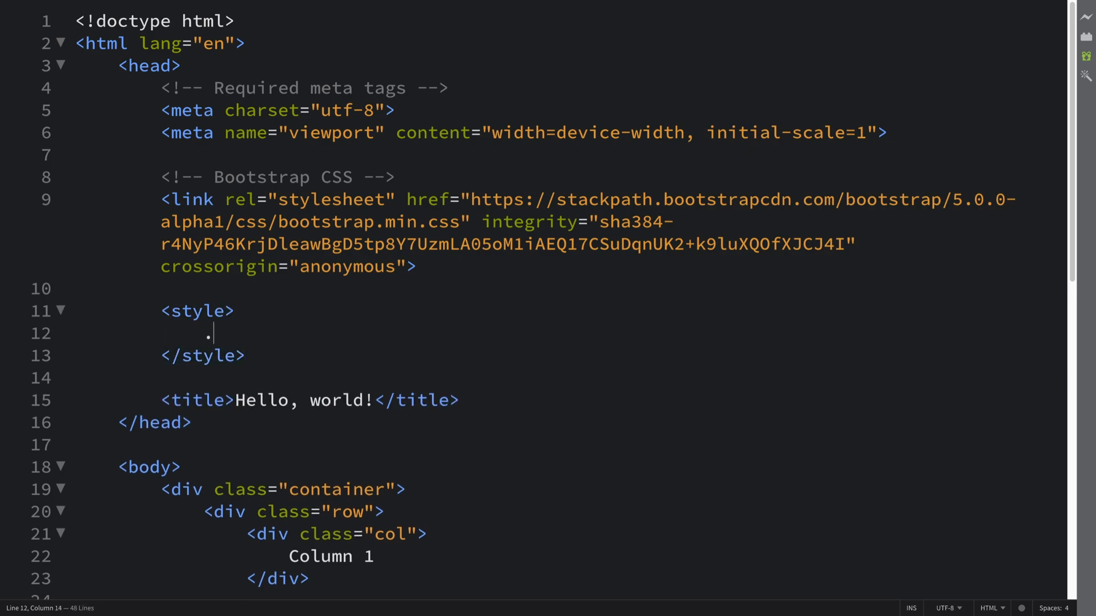
text(green)
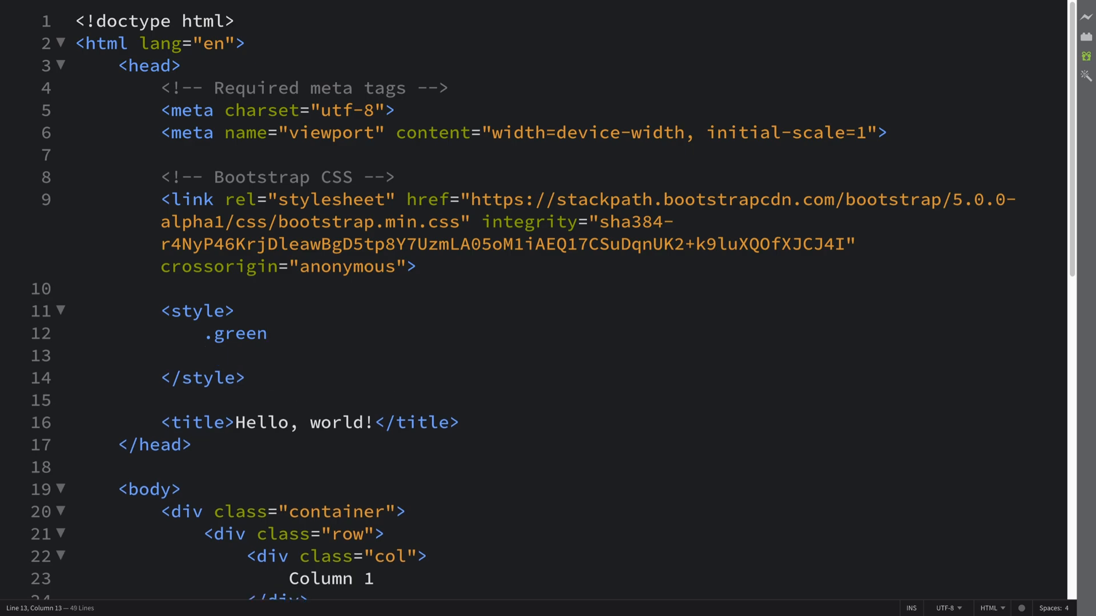
text(background-color: gr)
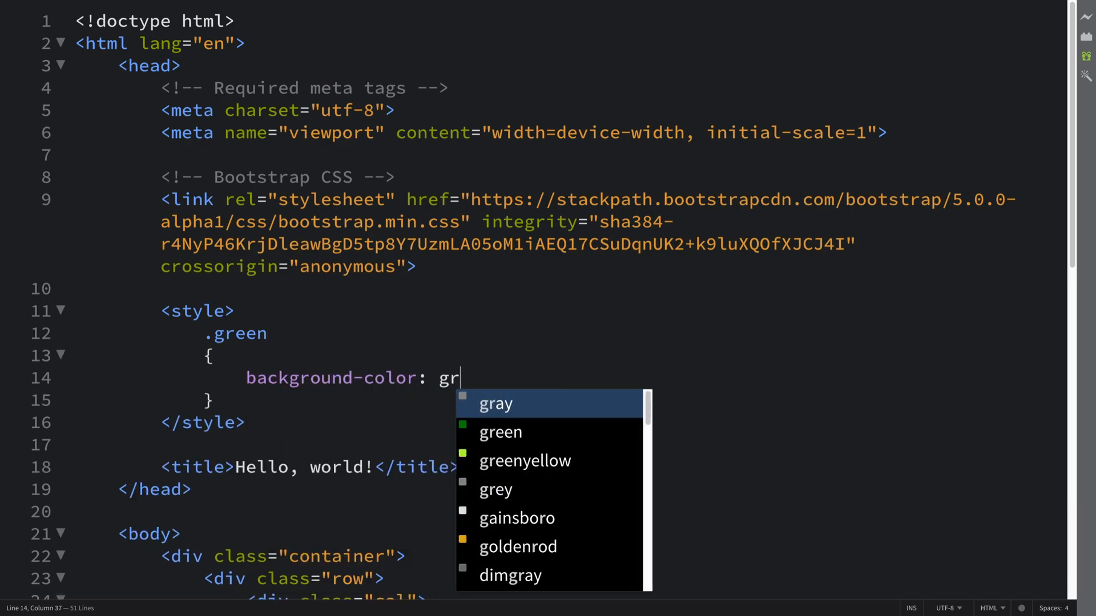
click(500, 431)
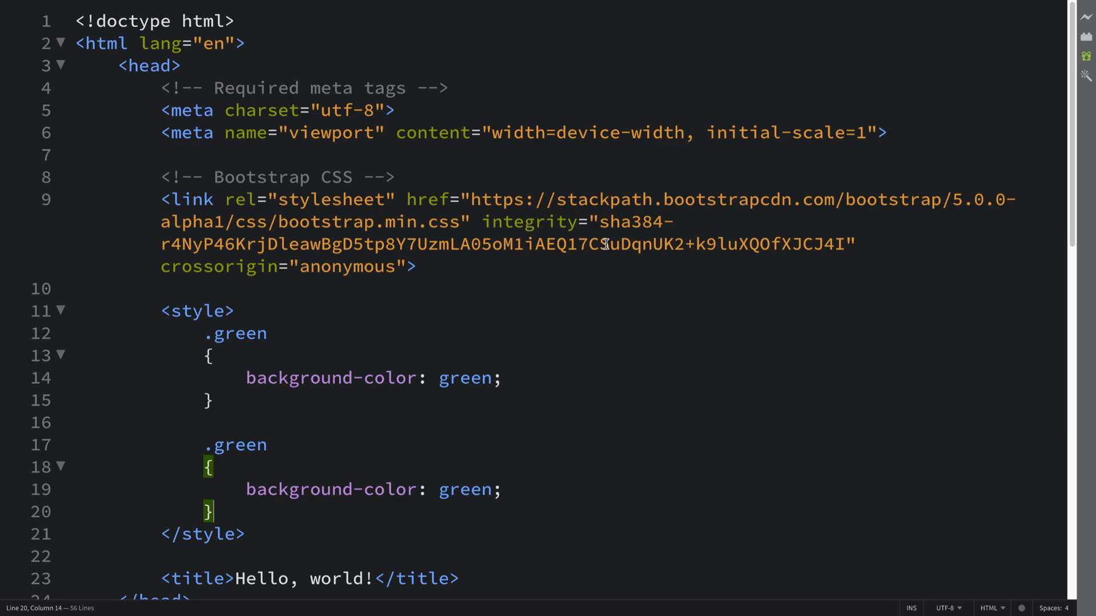
mouse_move(291, 483)
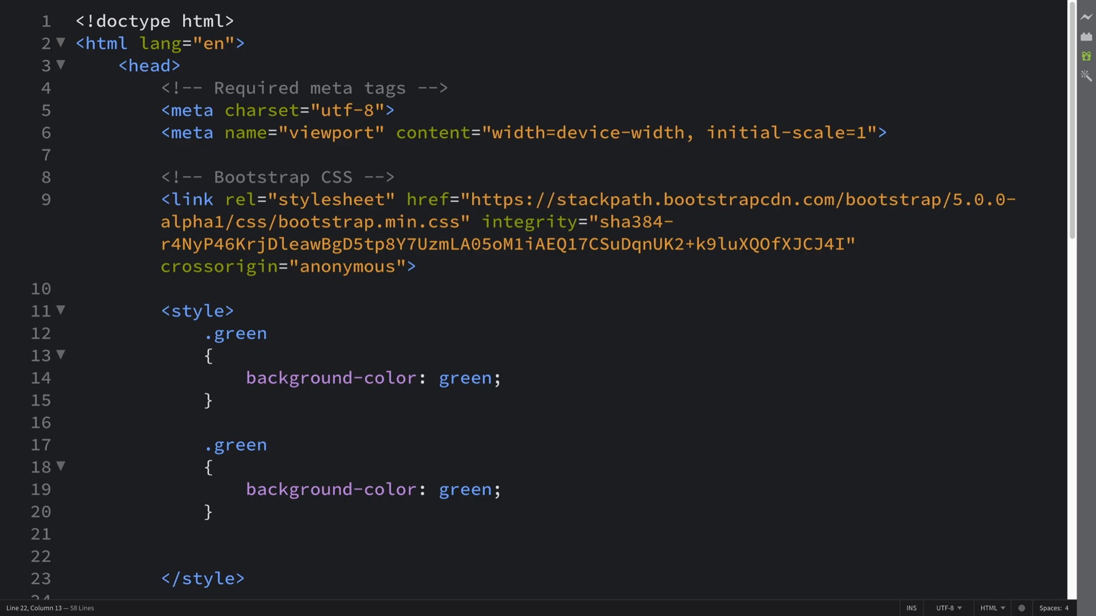
- Rename the duplicated rules' class names to .blue, .red, .yellow and .purple
scroll(down, 3)
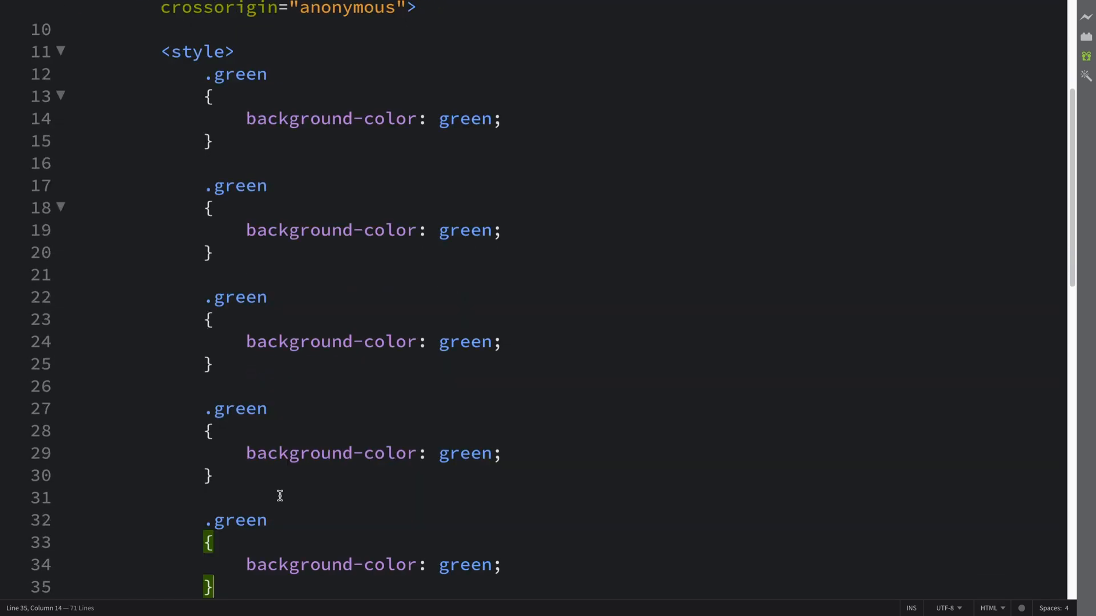
double_click(237, 177)
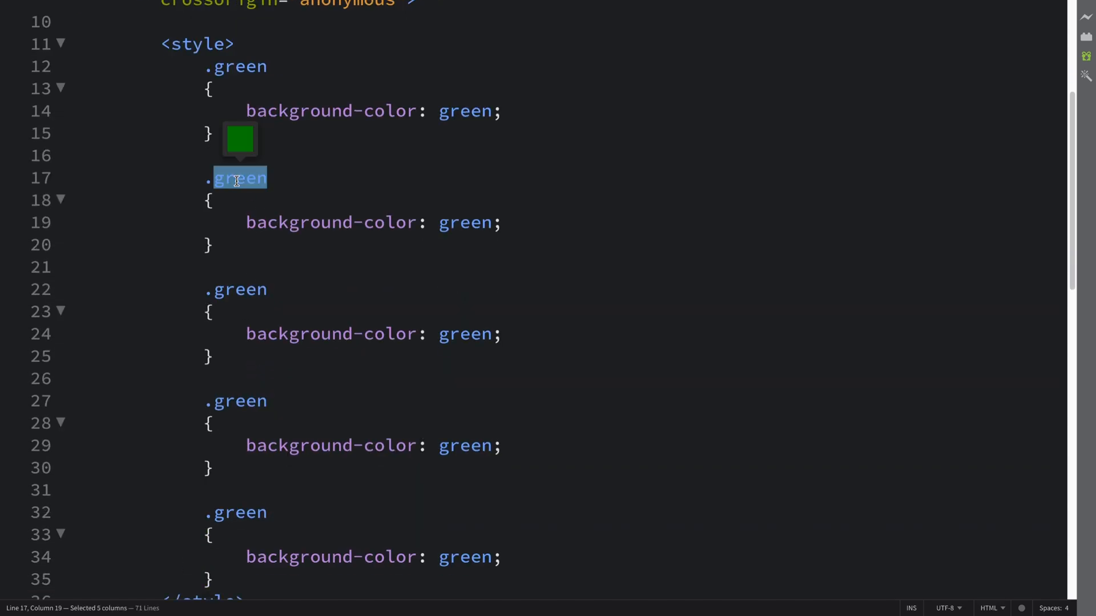
text(blue)
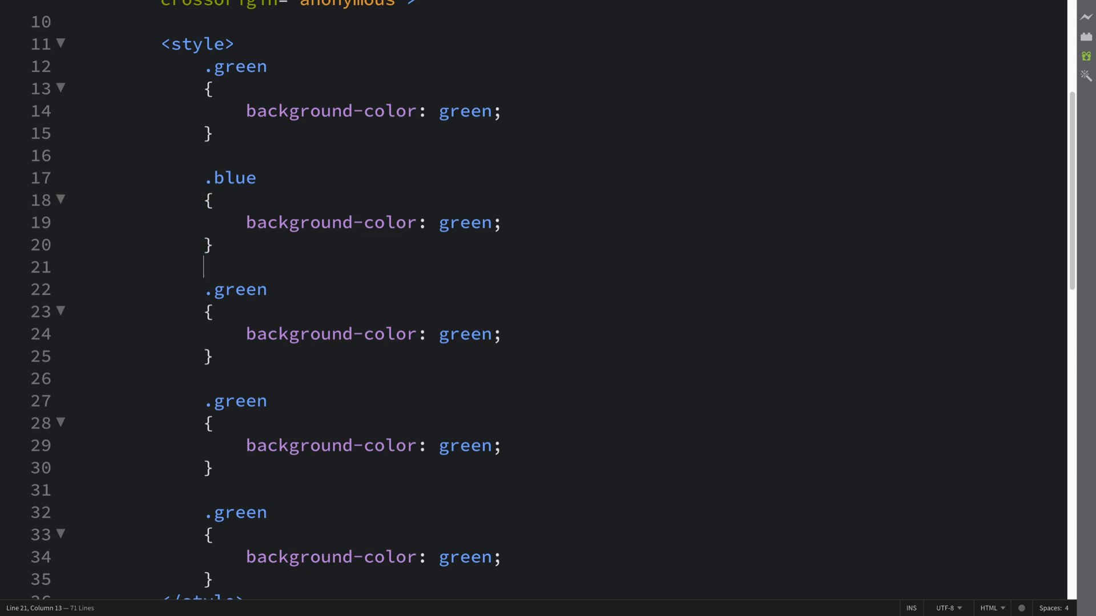
double_click(236, 289)
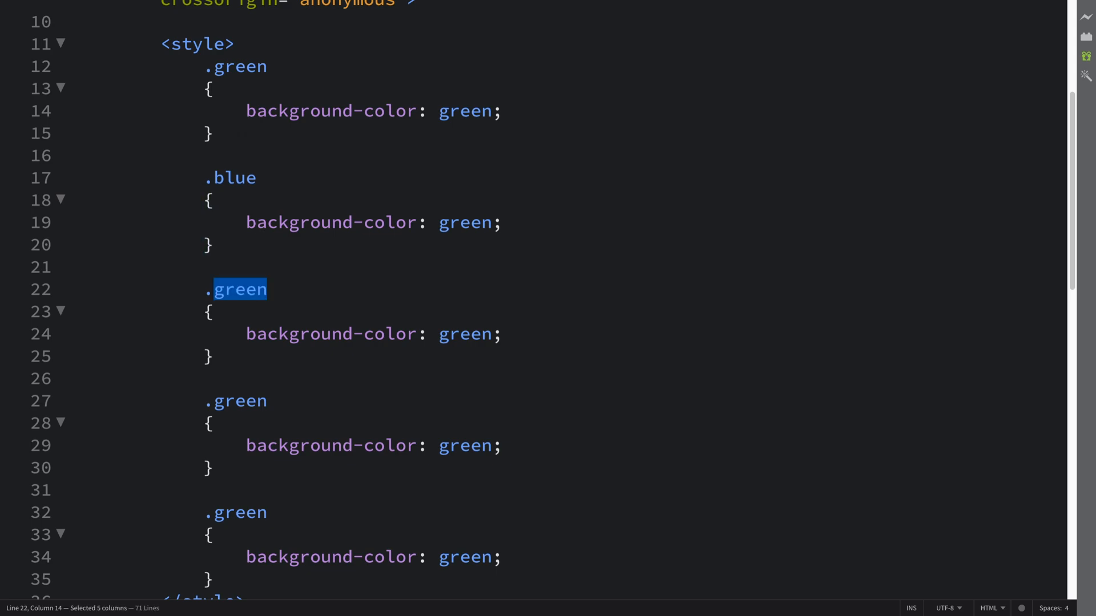
text(red)
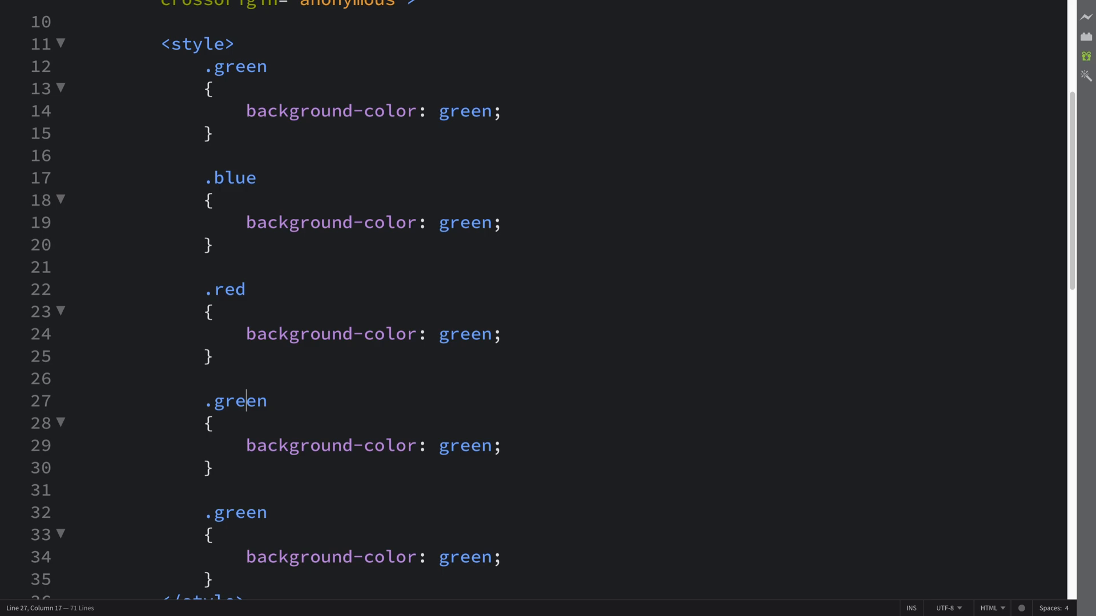
text(yellow)
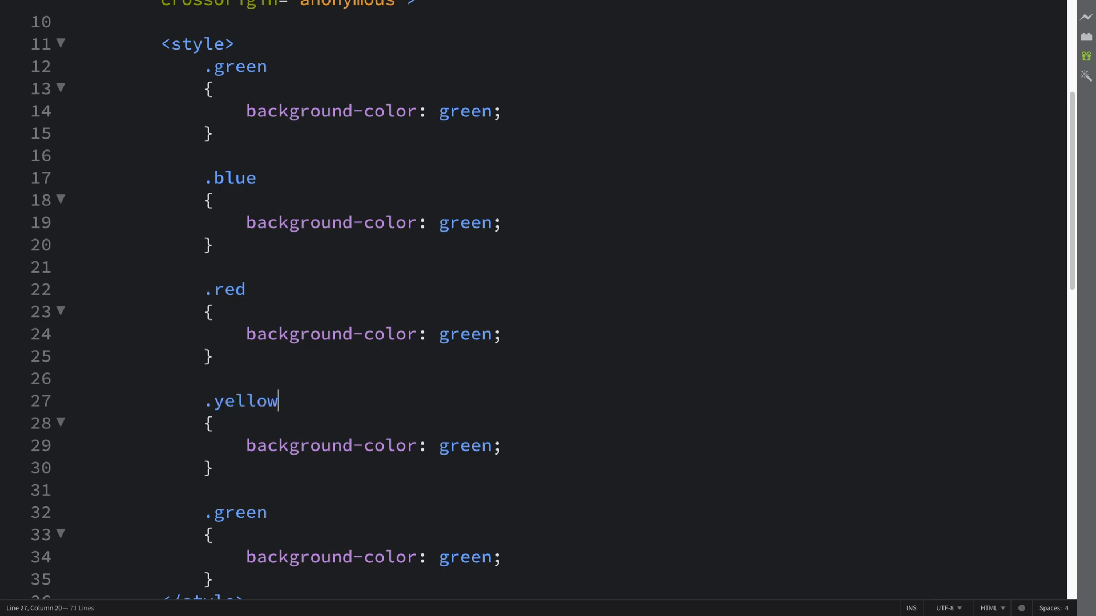
double_click(237, 512)
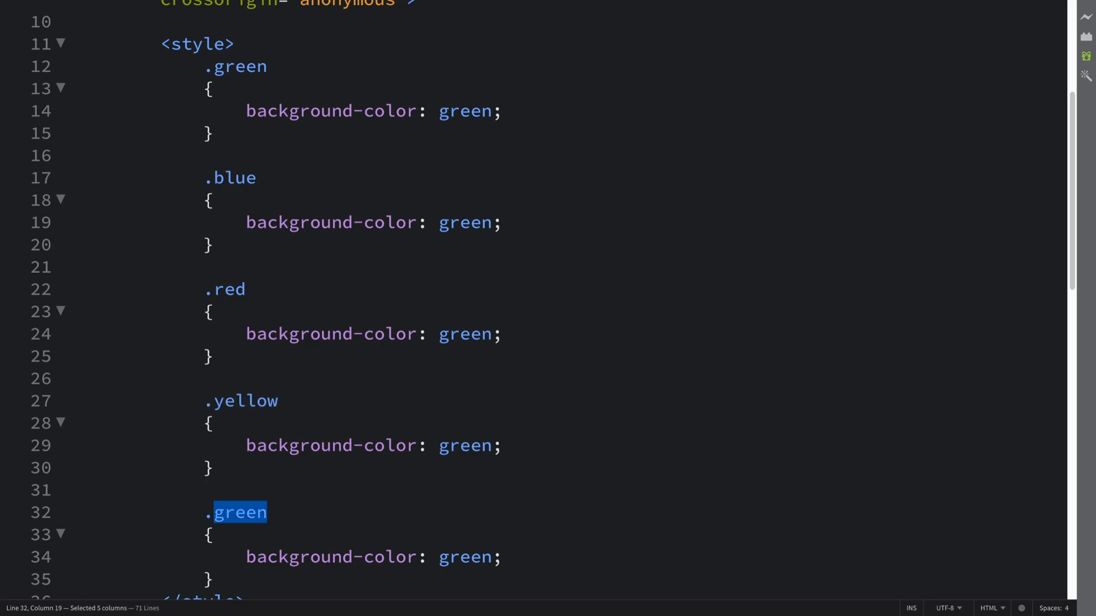
text(pruple)
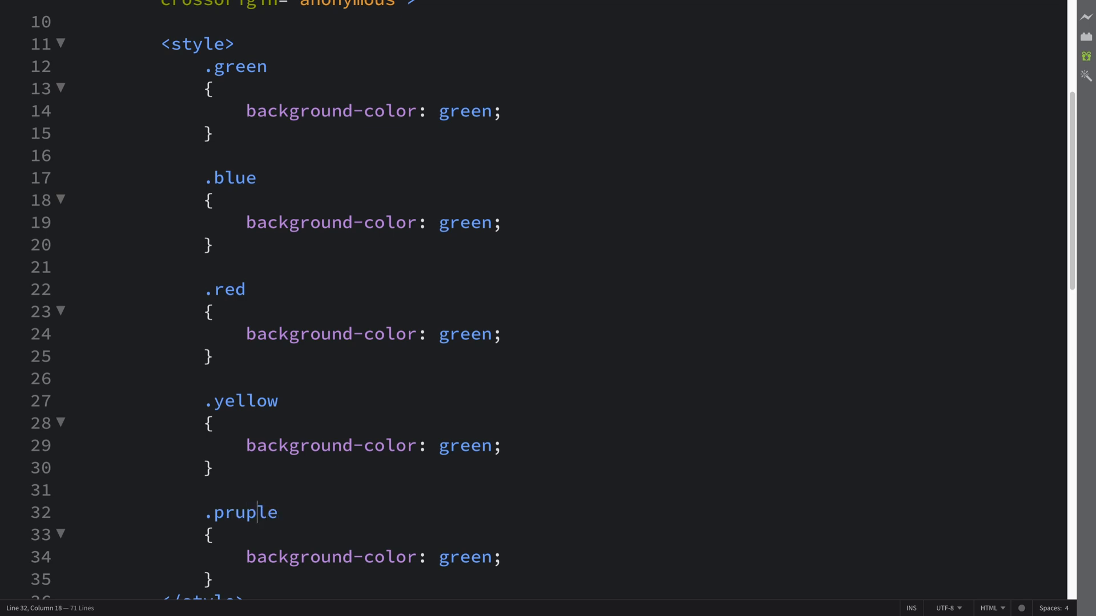
text(purple)
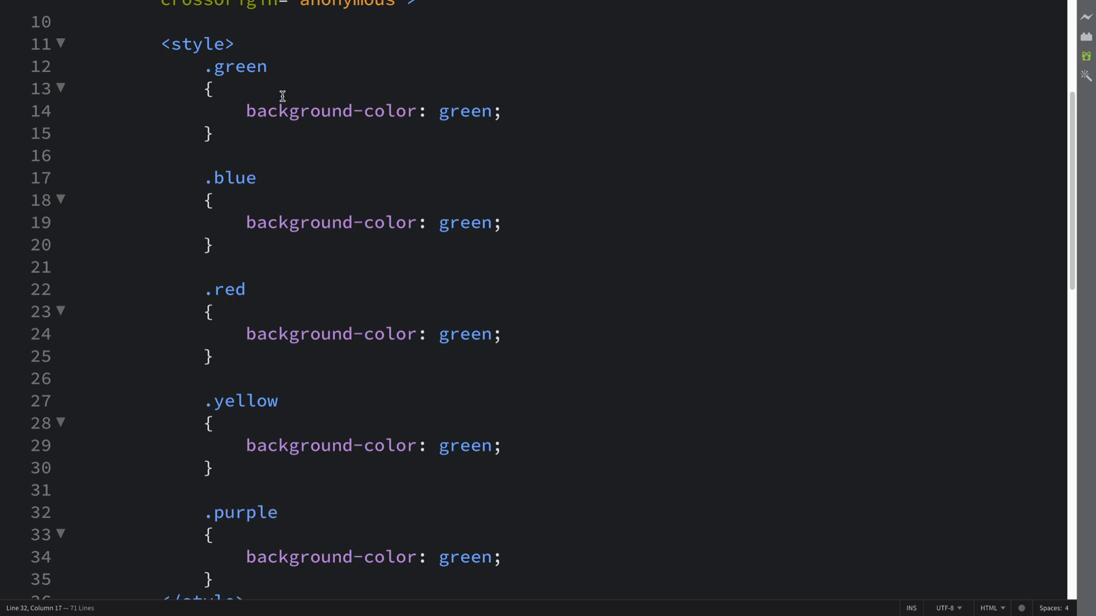
- Set the blue, yellow and purple rules' background-color values to their matching colours
double_click(464, 223)
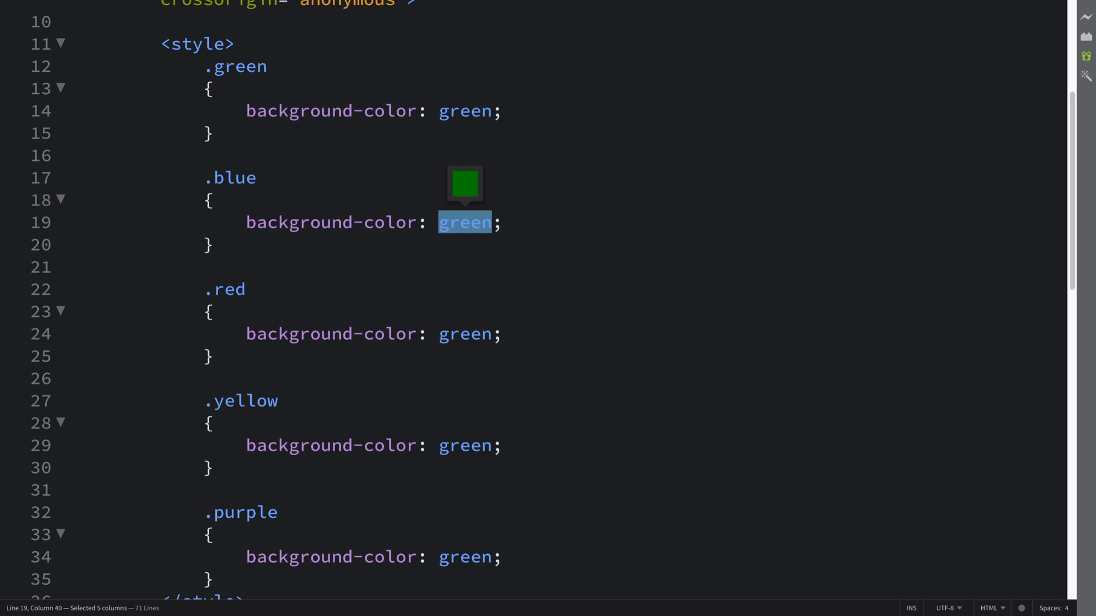
text(blue)
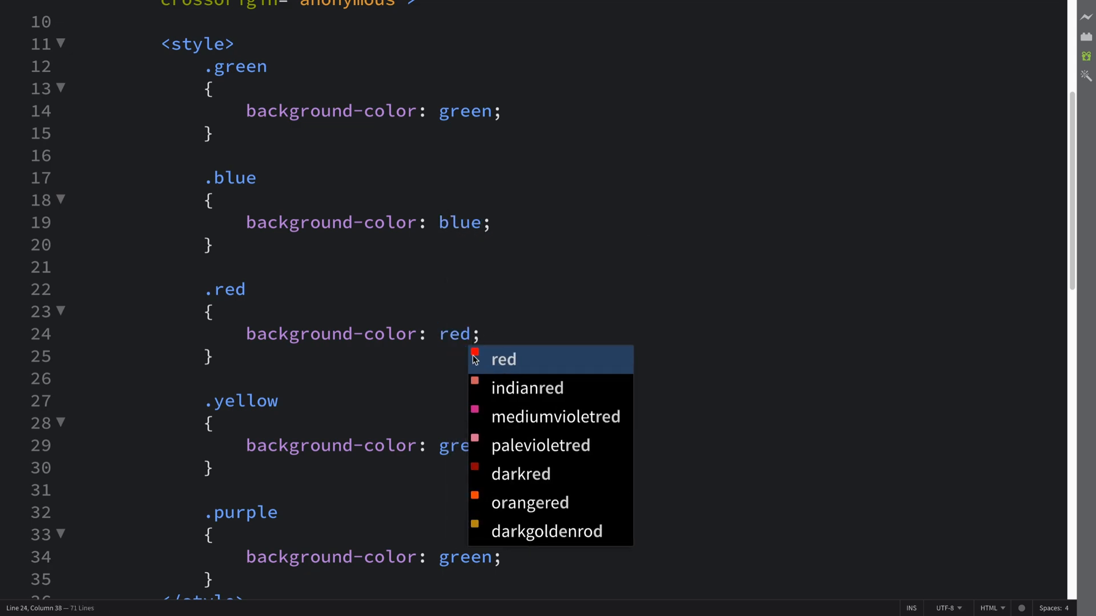
text(yellow;)
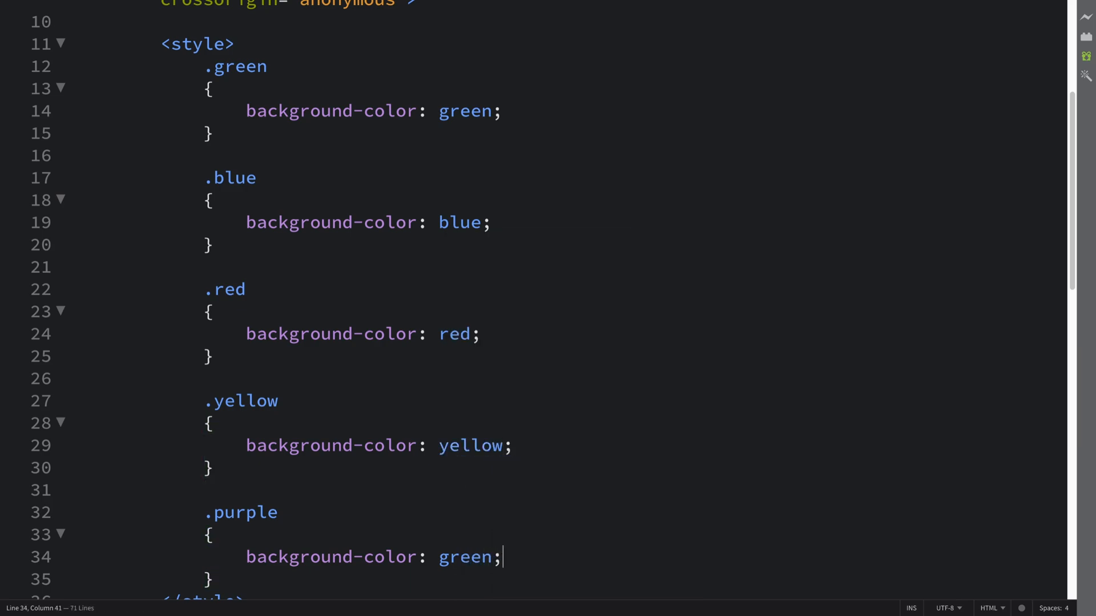
double_click(463, 557)
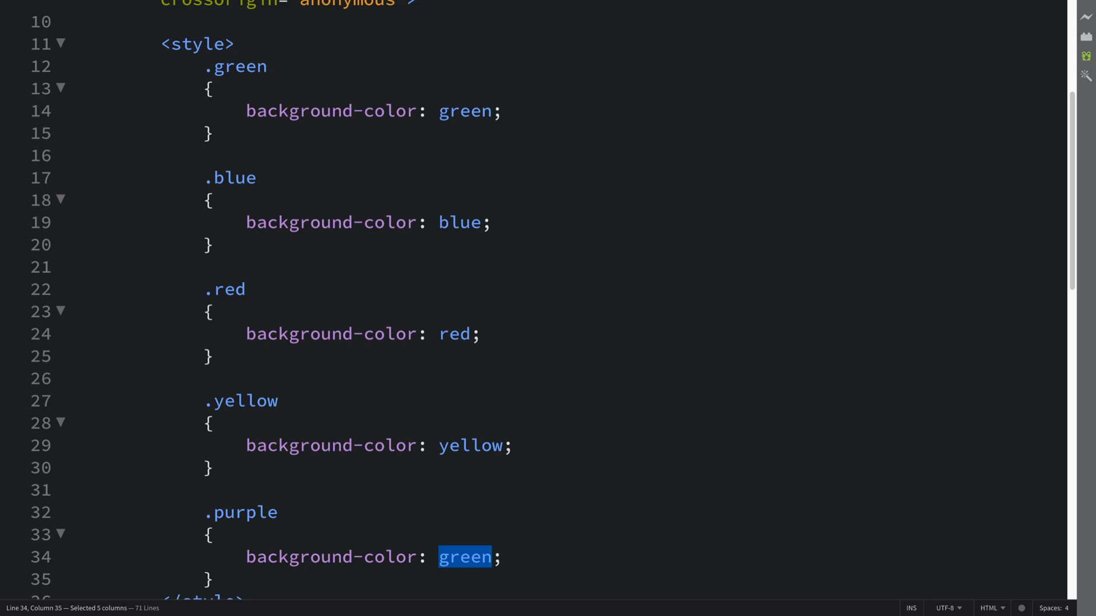
text(purple)
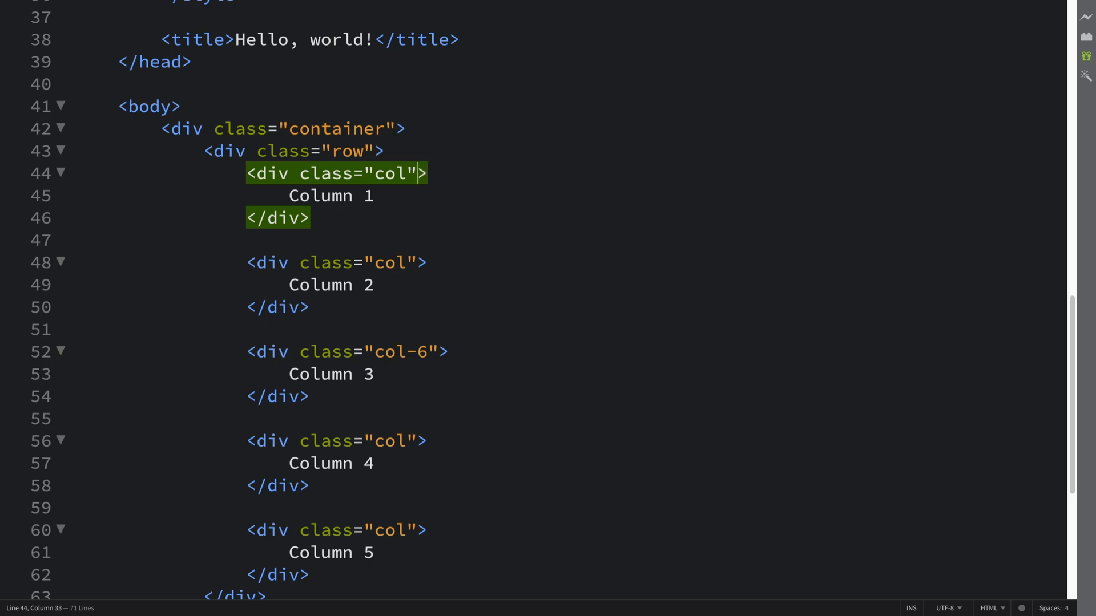
- Add green, blue, red, yellow and purple classes to the five column divs in order
text(green)
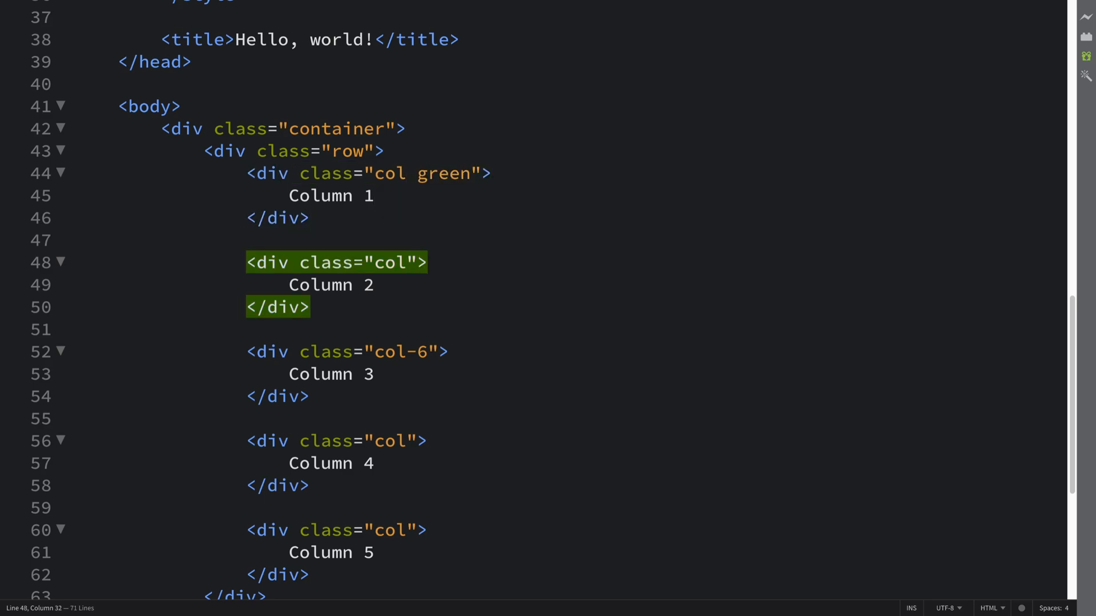
text(blue)
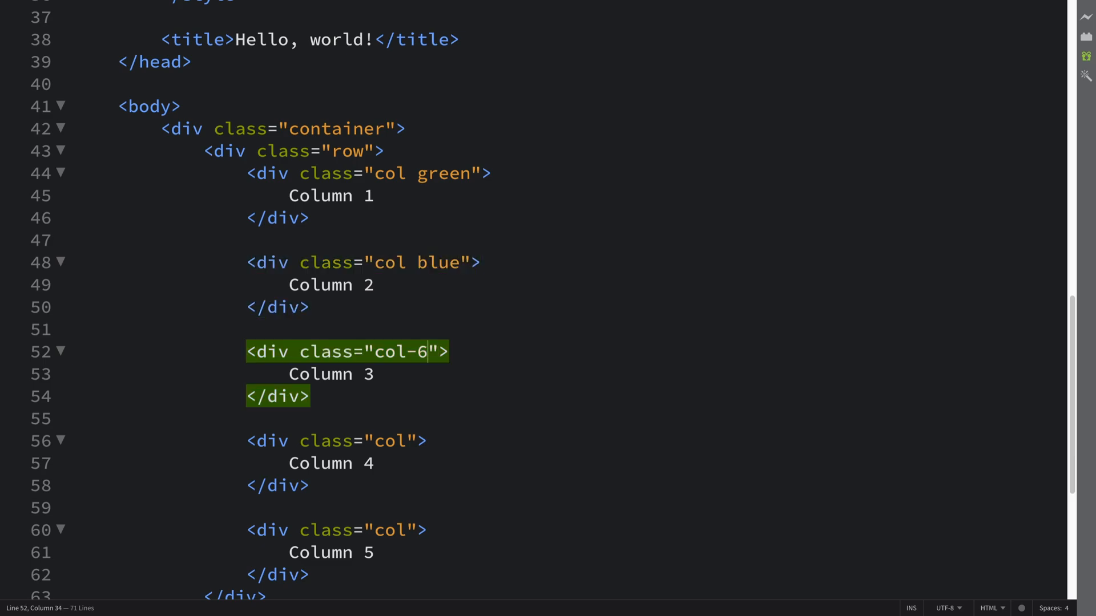
text(red)
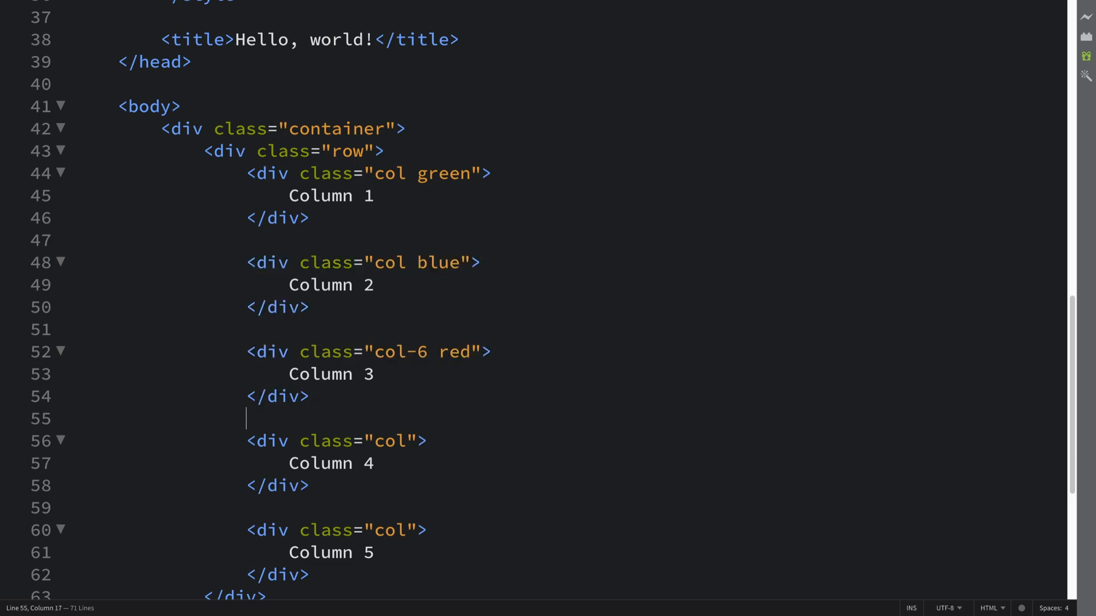
text(yellow)
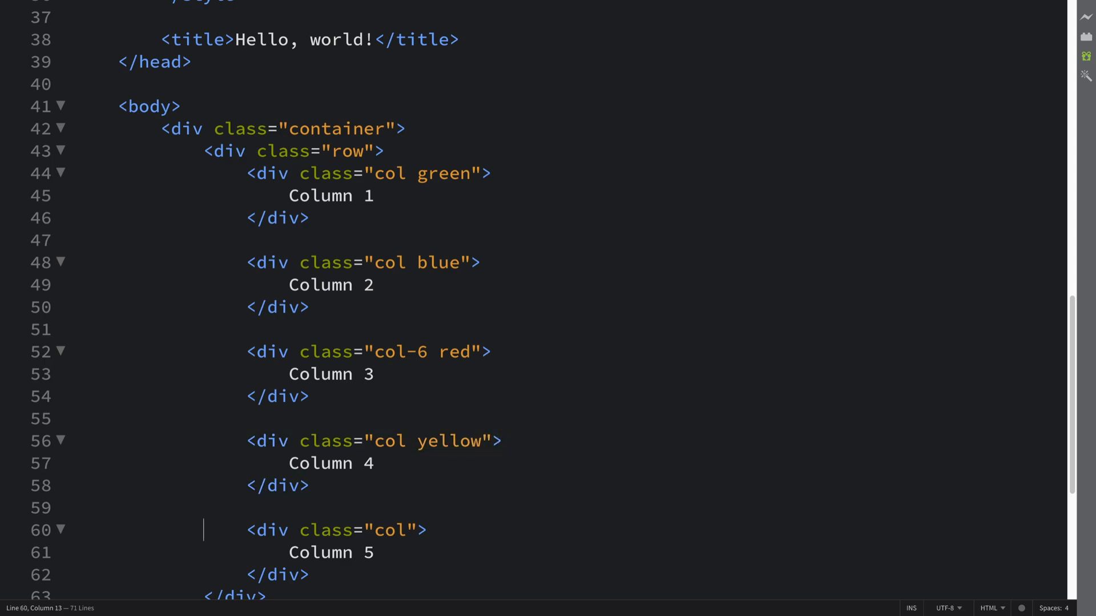
text(purpl)
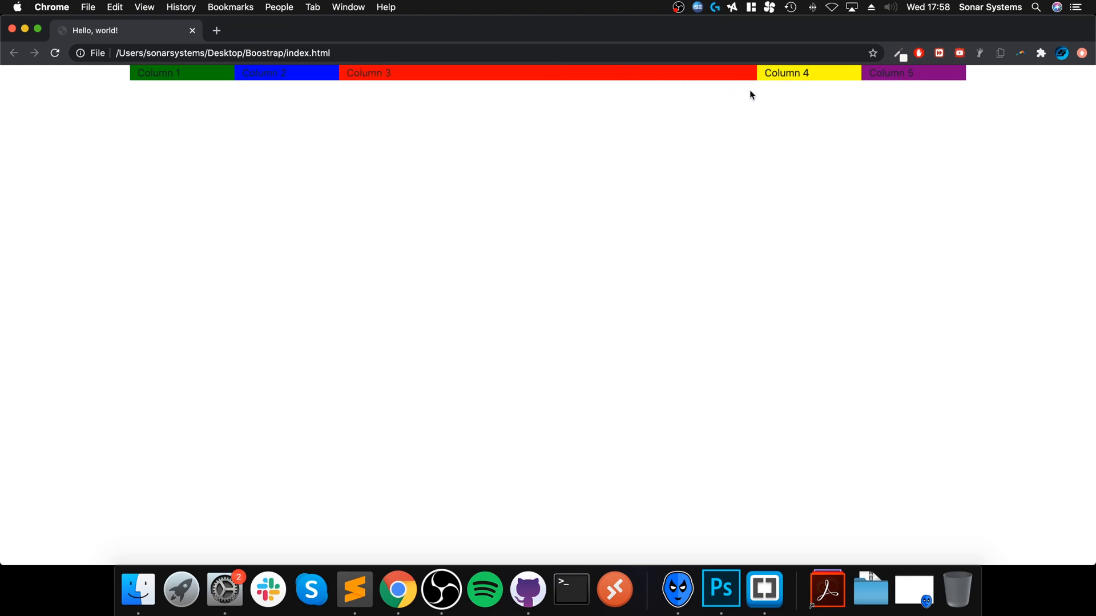
mouse_move(212, 76)
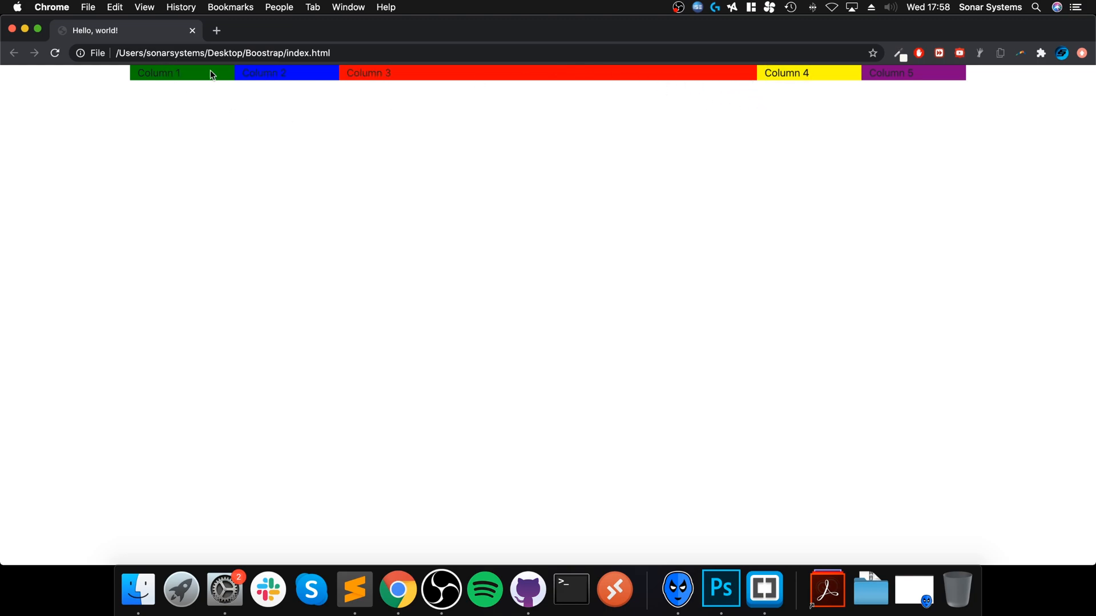
mouse_move(469, 136)
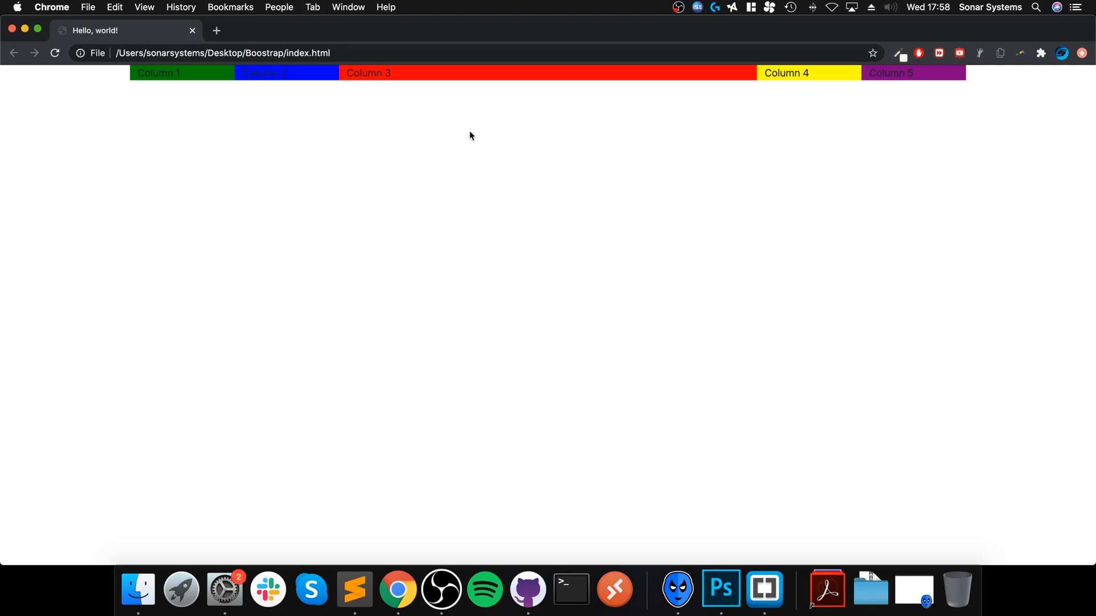
mouse_move(864, 84)
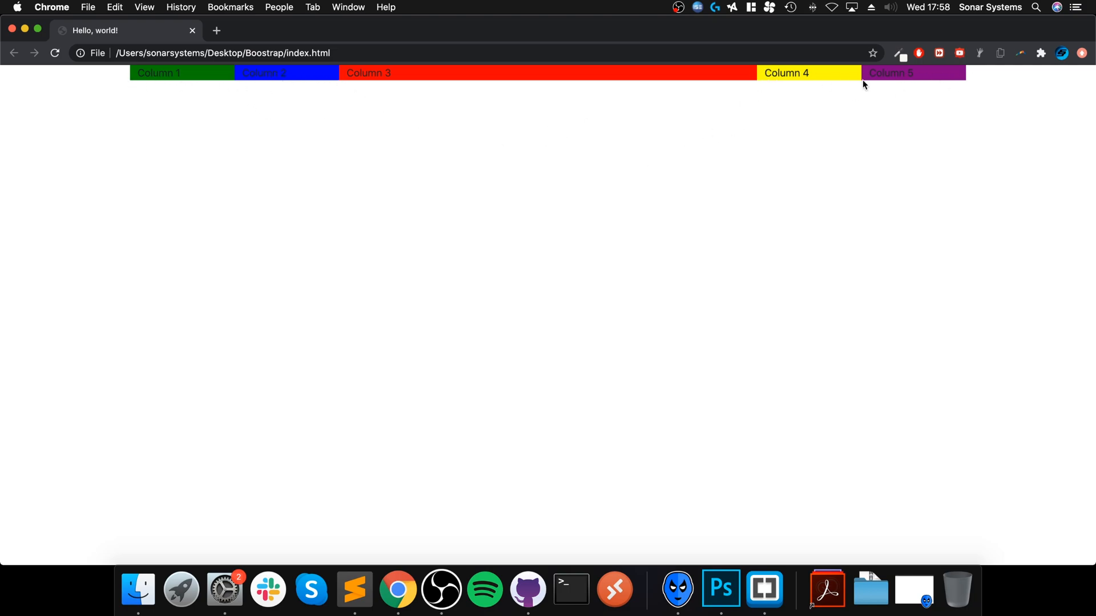
mouse_move(279, 114)
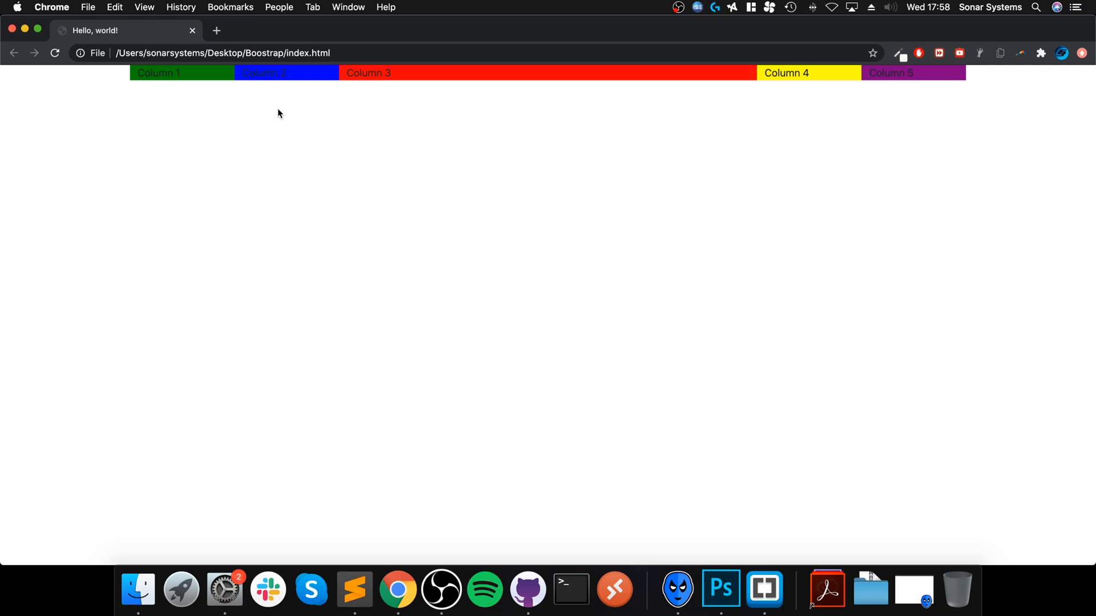
- Return to the third column's class in the editor after viewing the coloured layout
click(353, 589)
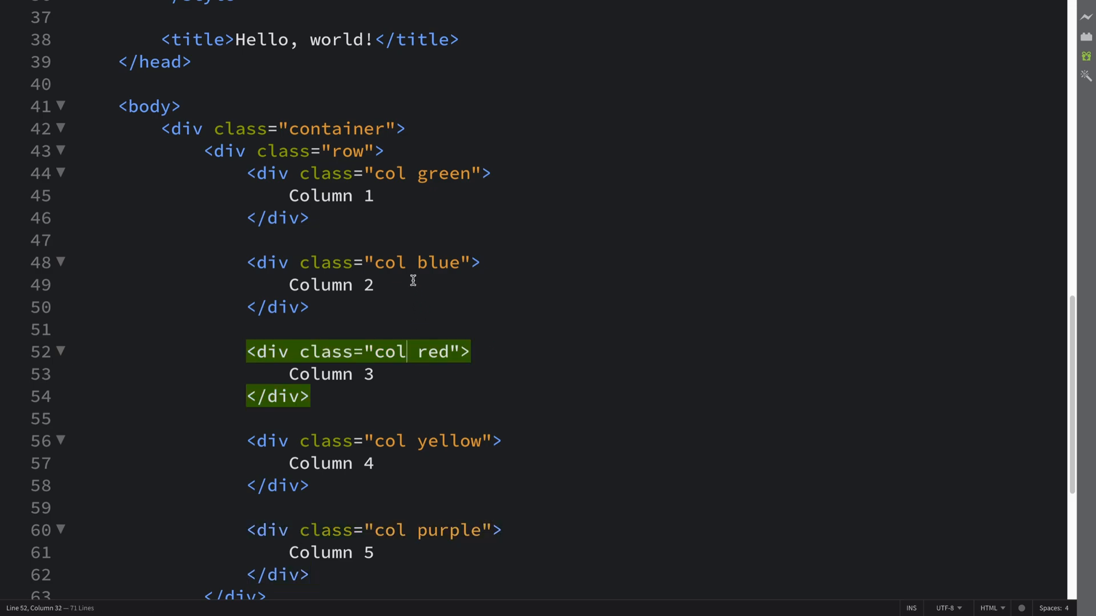
- Append -6 to Column 2's class so it reads col-6 blue
text(-)
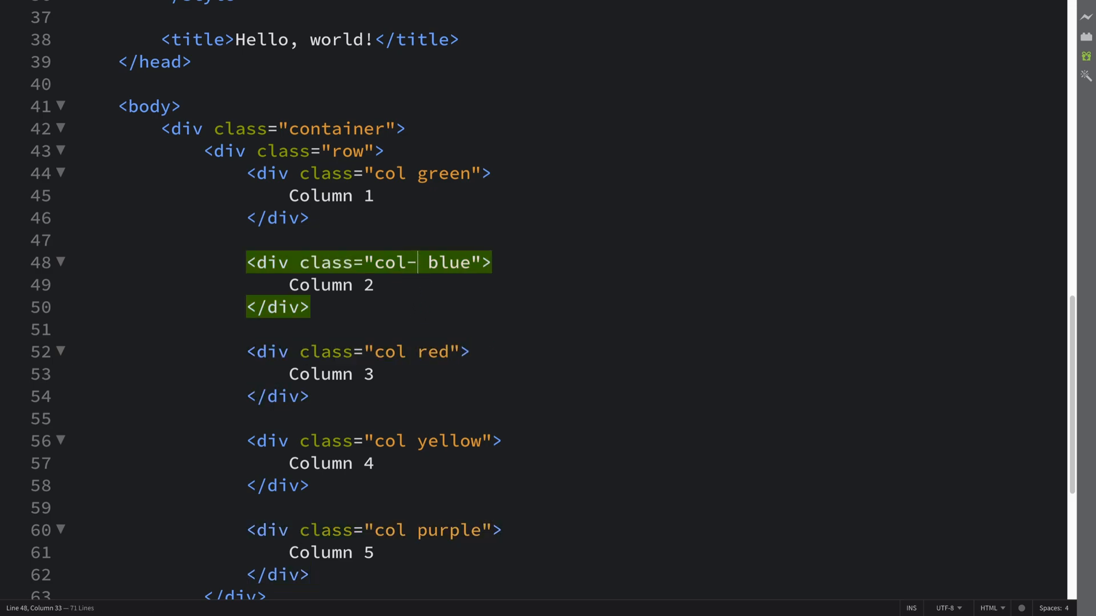
text(6)
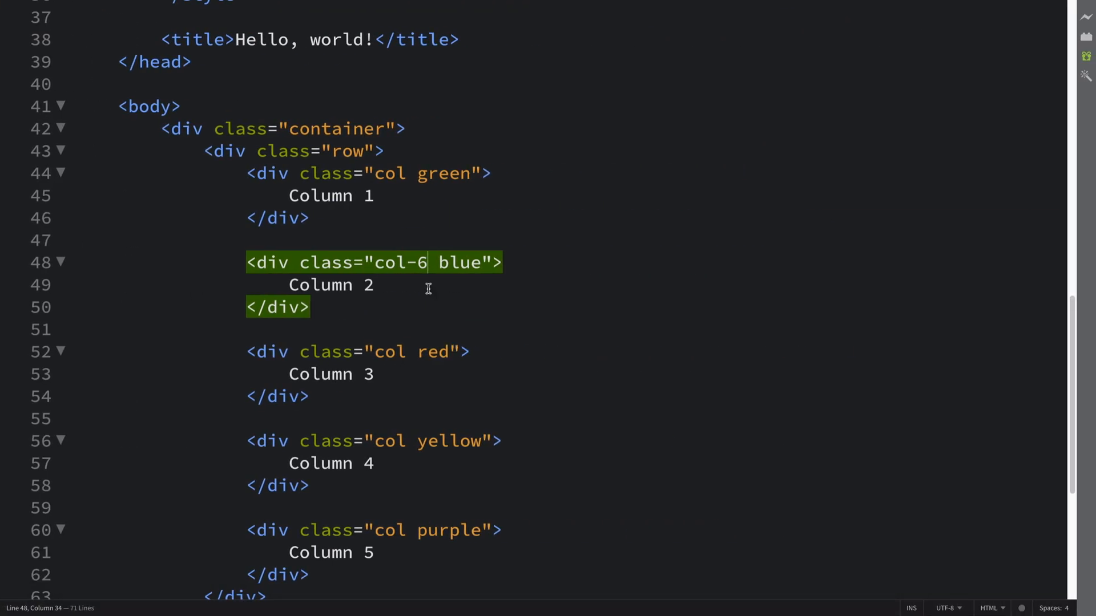